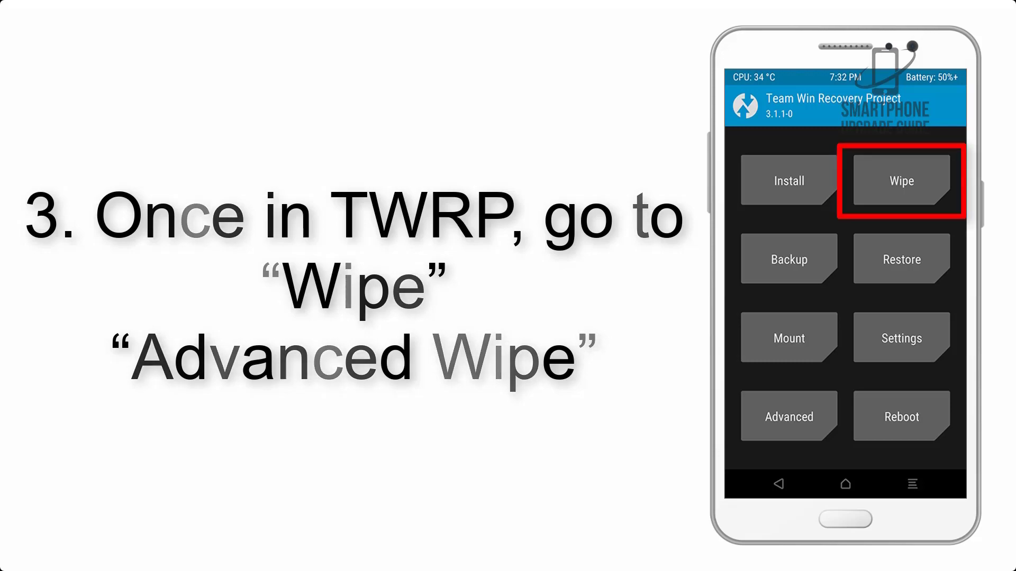
Start the Install flow to flash the Lineage nightly ROM and Mini Dynamic GApps zips.
left_click(901, 181)
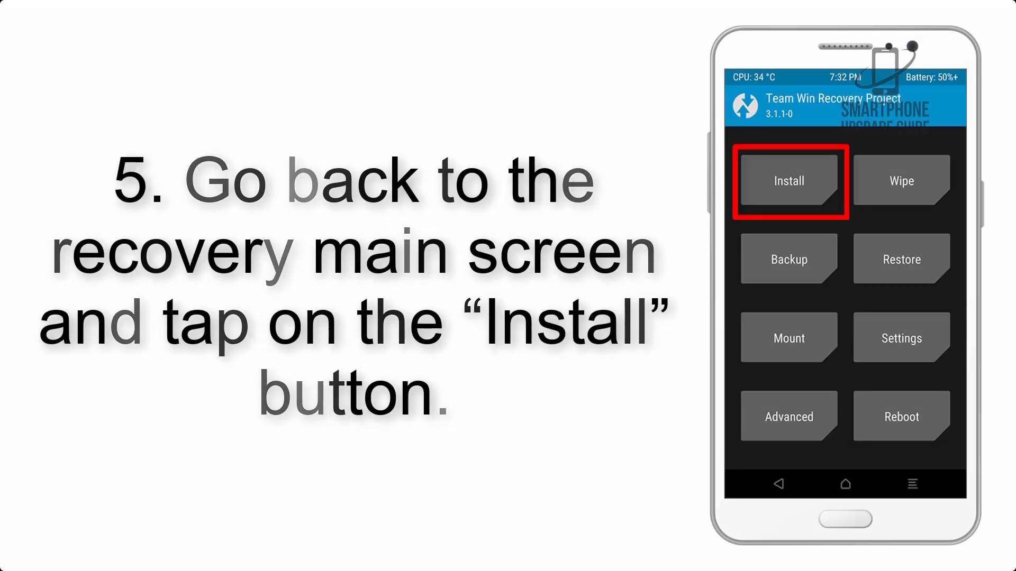
left_click(789, 182)
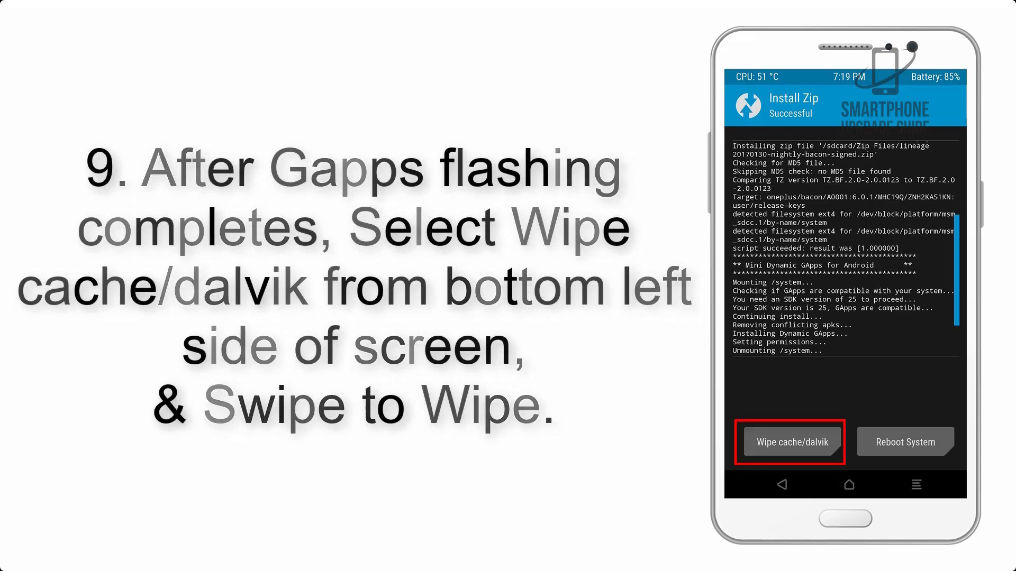
left_click(904, 442)
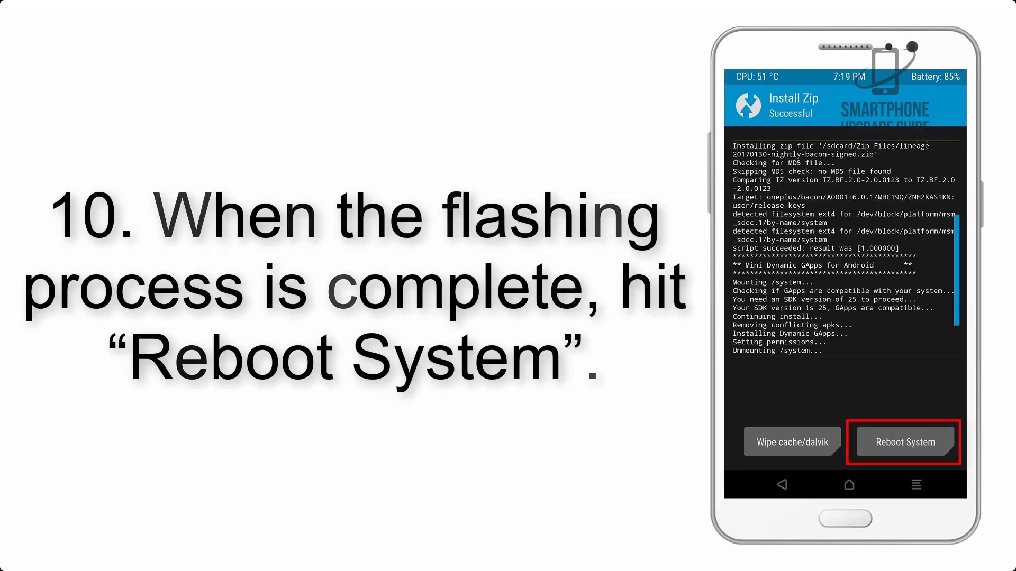